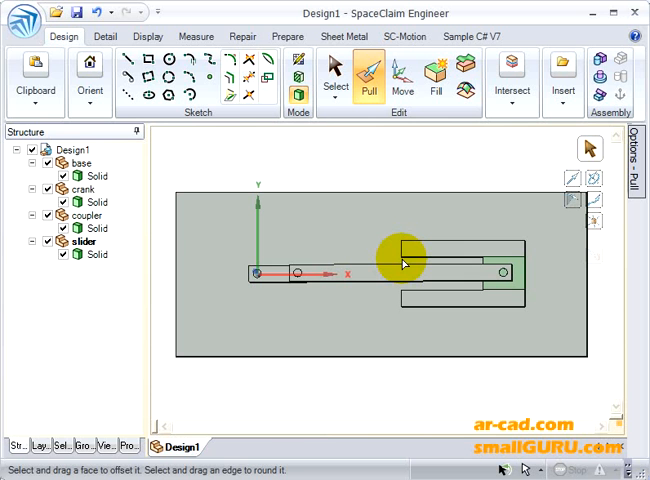
Step: Orbit to an angled 3D view and identify the coupler and crank in the Structure tree
{"action": "left_click", "coordinate": [400, 258]}
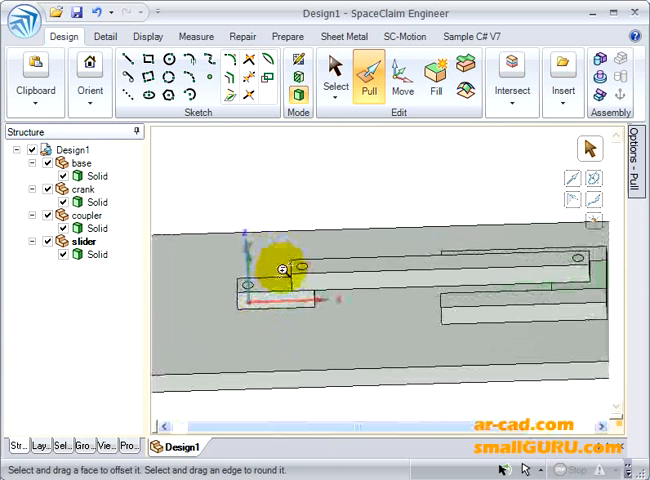
{"action": "left_click", "coordinate": [90, 176]}
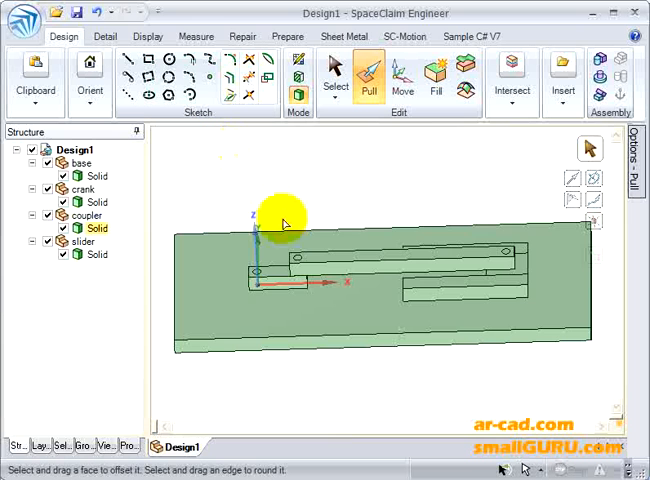
{"action": "left_click", "coordinate": [79, 189]}
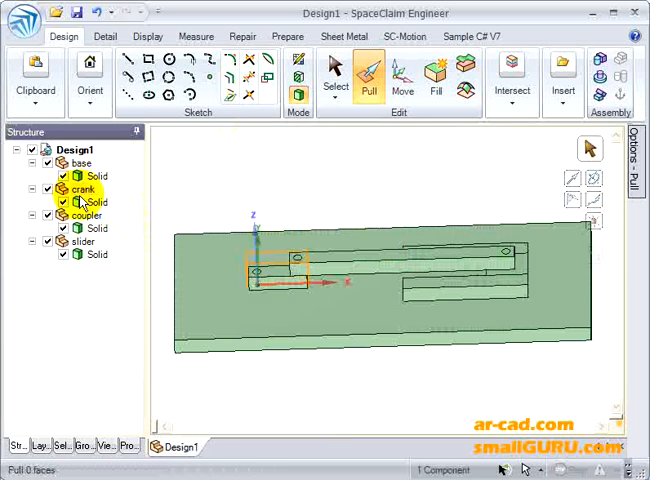
{"action": "left_click", "coordinate": [315, 301]}
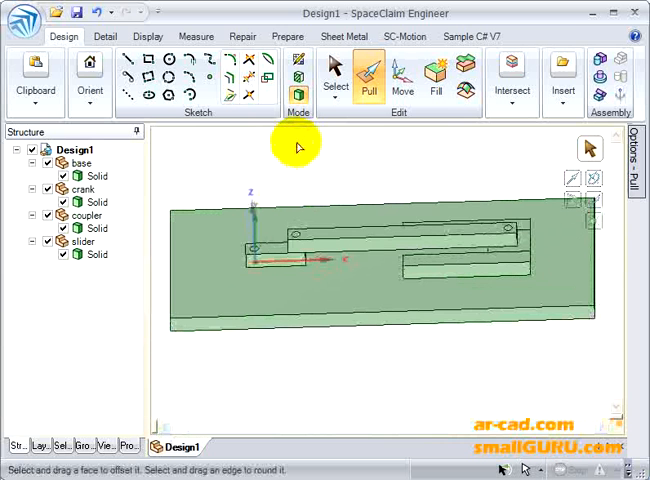
Step: Colour the base blue and the slider pink from the Display colour list
{"action": "left_click", "coordinate": [98, 176]}
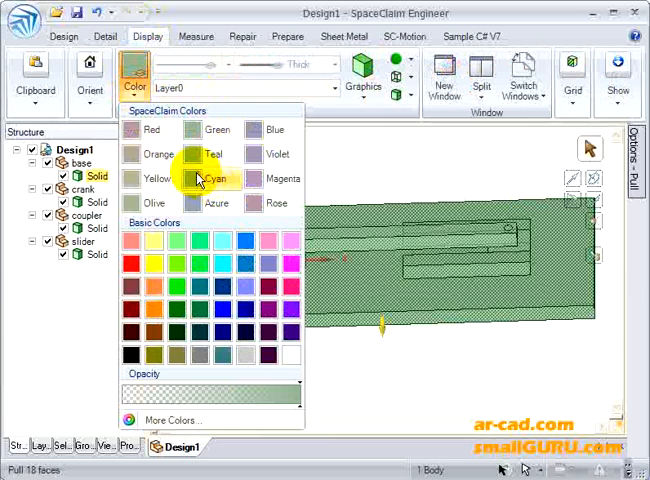
{"action": "left_click", "coordinate": [214, 178]}
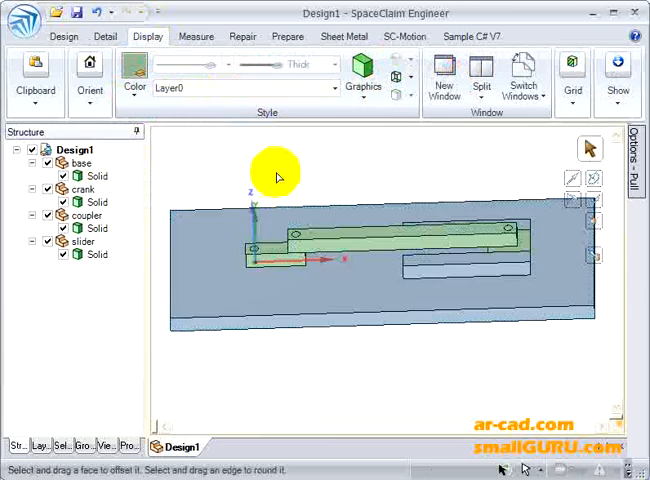
{"action": "left_click", "coordinate": [455, 258]}
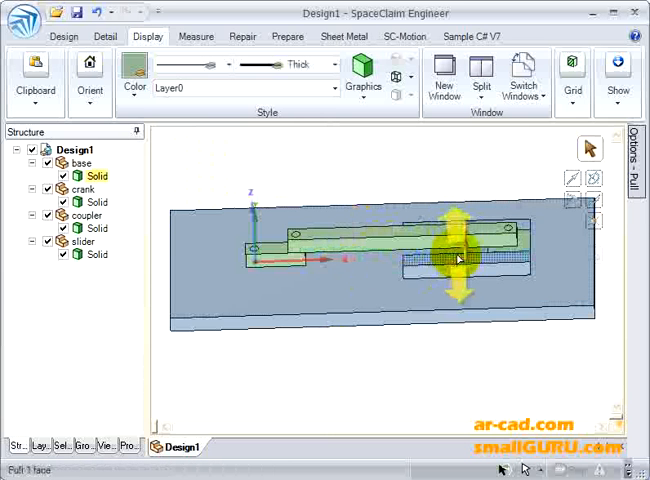
{"action": "left_click", "coordinate": [81, 242]}
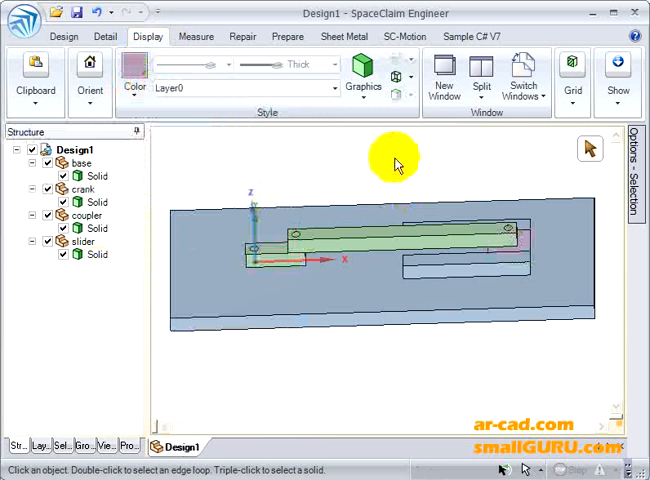
Step: Colour the coupler yellow
{"action": "left_click", "coordinate": [83, 216]}
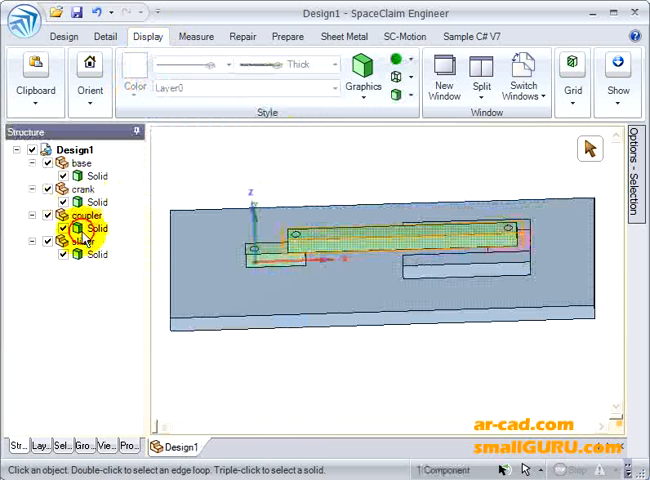
{"action": "left_click", "coordinate": [134, 78]}
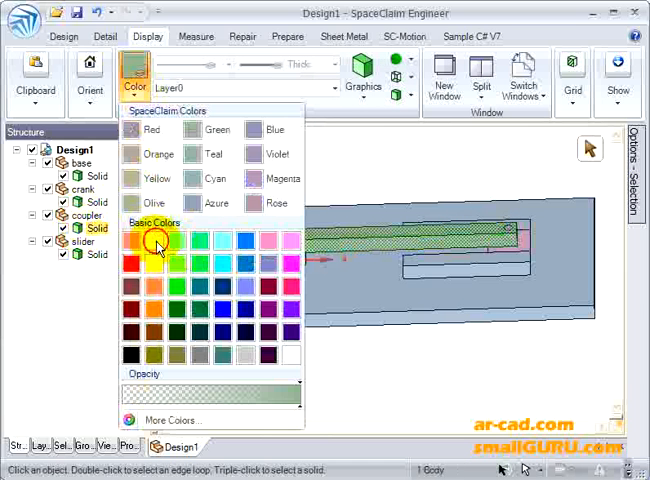
{"action": "left_click", "coordinate": [149, 240]}
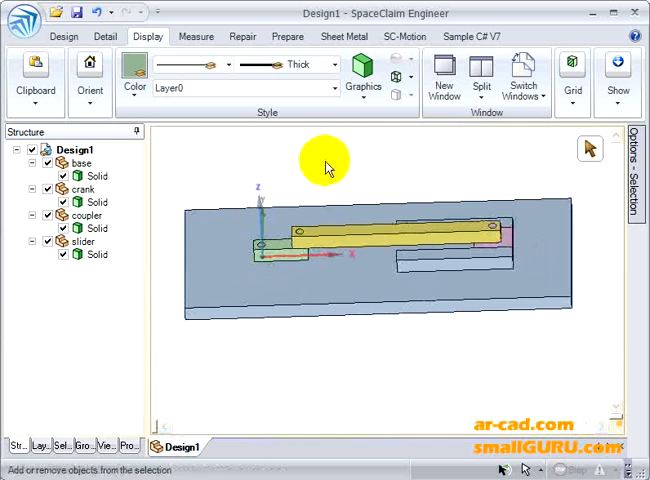
{"action": "mouse_move", "coordinate": [347, 190]}
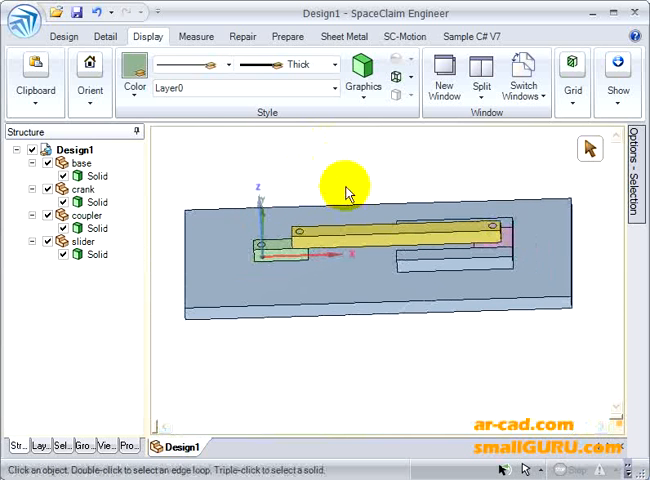
Step: Anchor the base component as the mechanism's fixed ground part
{"action": "left_click", "coordinate": [64, 36]}
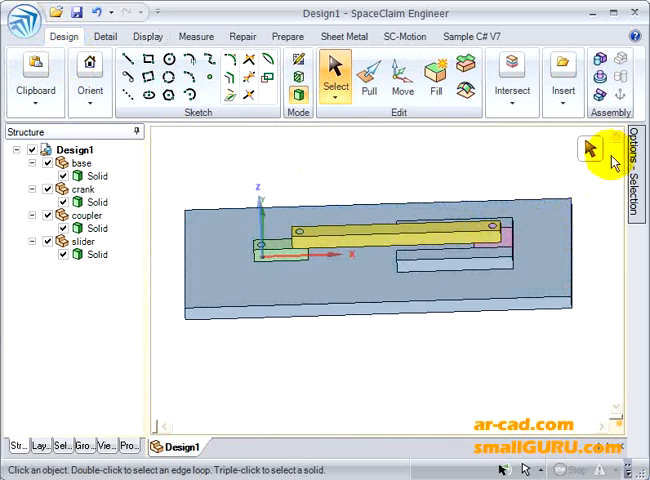
{"action": "mouse_move", "coordinate": [623, 75]}
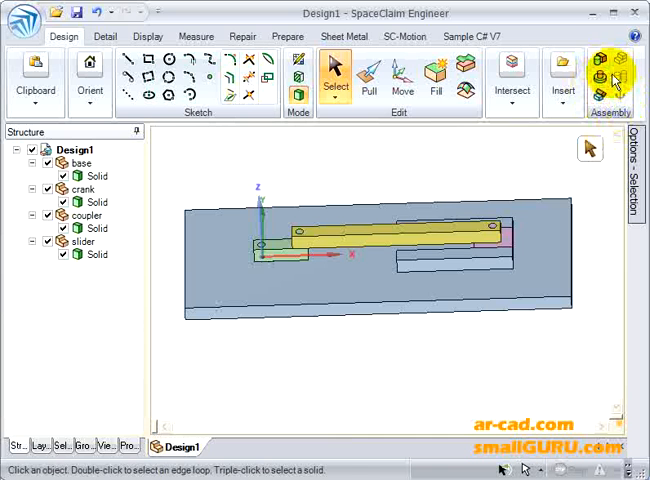
{"action": "mouse_move", "coordinate": [627, 90]}
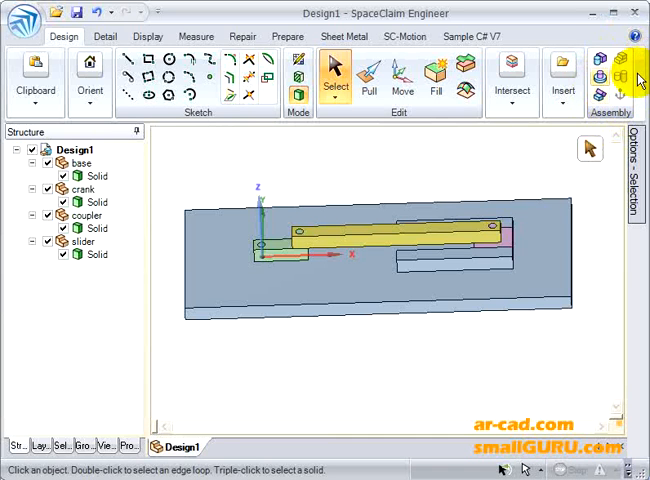
{"action": "mouse_move", "coordinate": [597, 65]}
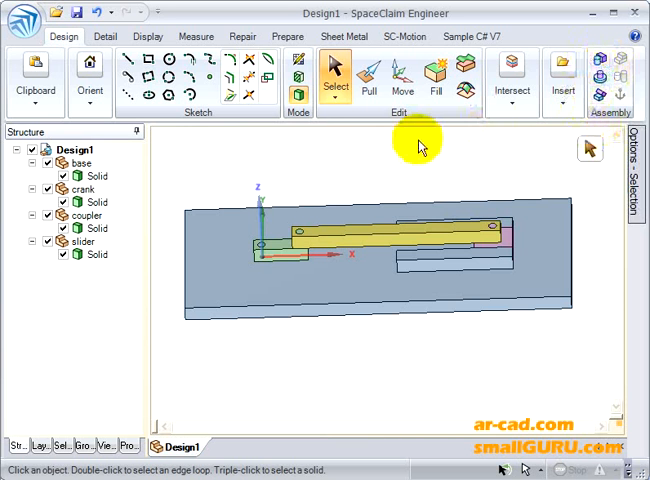
{"action": "left_click", "coordinate": [285, 295]}
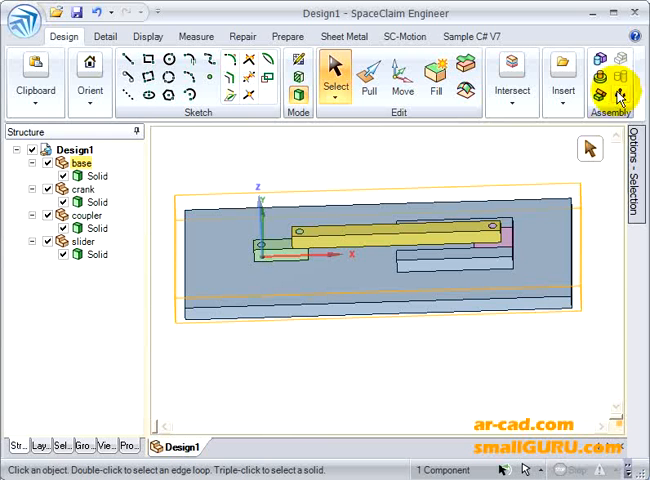
{"action": "left_click", "coordinate": [620, 95]}
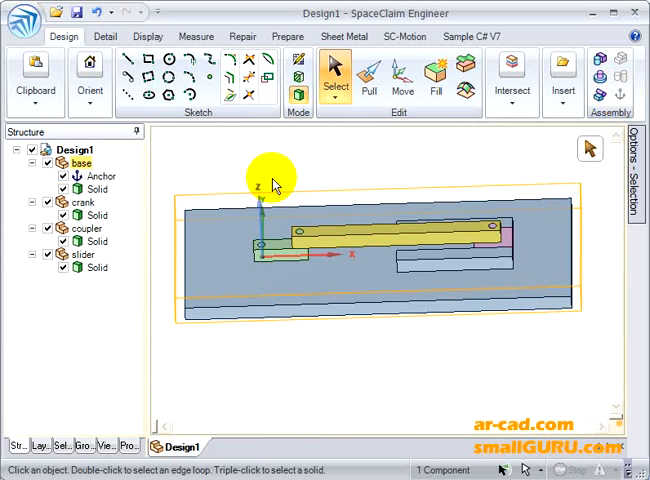
Step: Raise the crank along Z with the Move handle so it sits above the base pin
{"action": "left_click", "coordinate": [225, 300]}
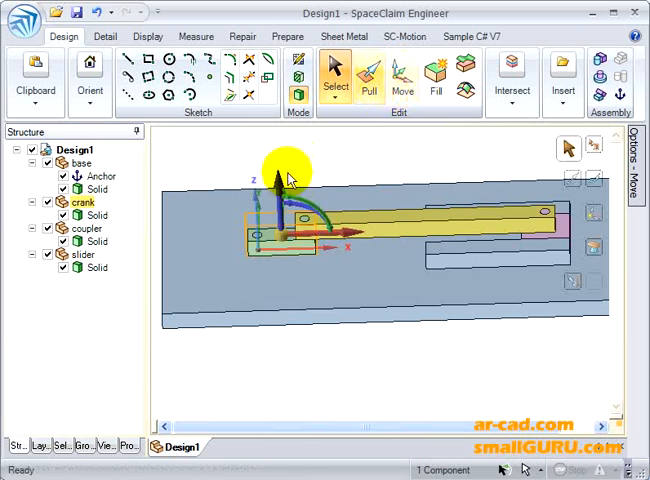
{"action": "left_click_drag", "start_coordinate": [275, 175], "coordinate": [280, 150]}
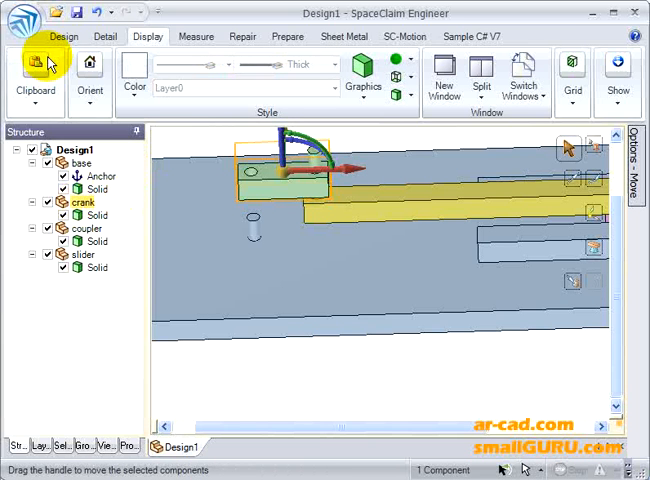
{"action": "left_click", "coordinate": [62, 35]}
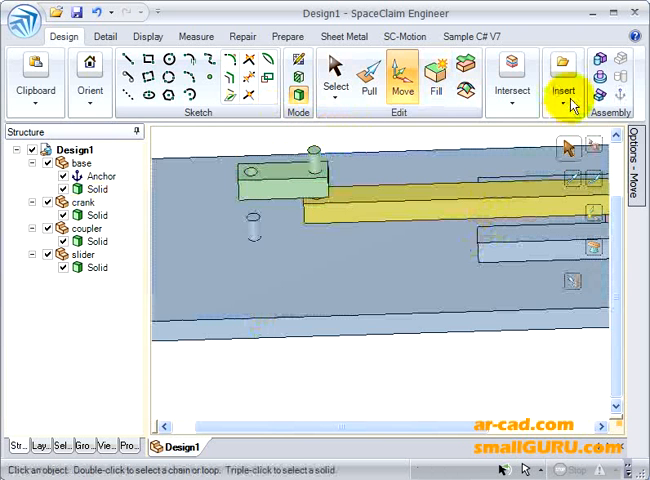
Step: Add an Align condition making the crank's hole coaxial with the base pin's axis
{"action": "left_click", "coordinate": [598, 64]}
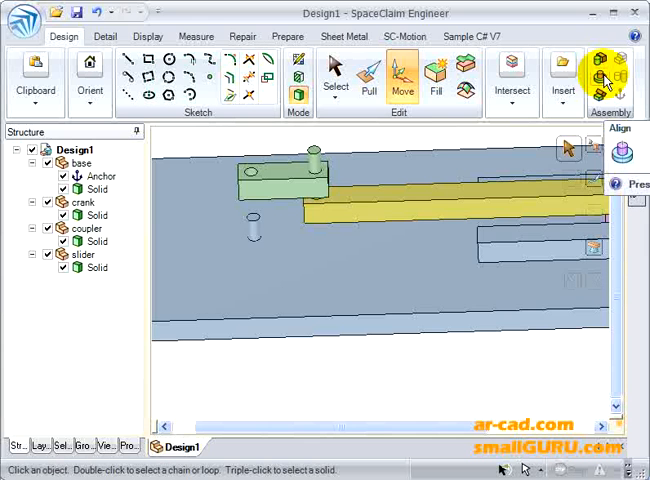
{"action": "left_click", "coordinate": [600, 63]}
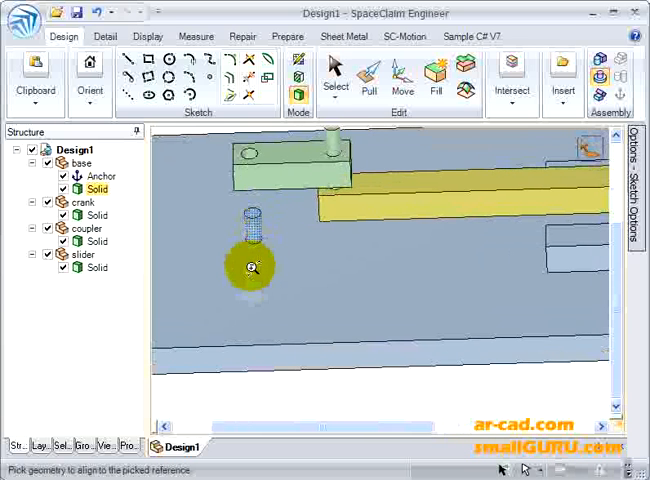
{"action": "left_click", "coordinate": [252, 228]}
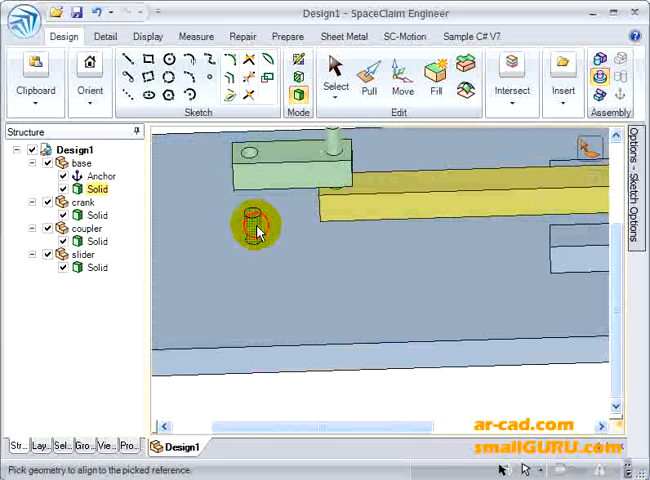
{"action": "left_click", "coordinate": [252, 154]}
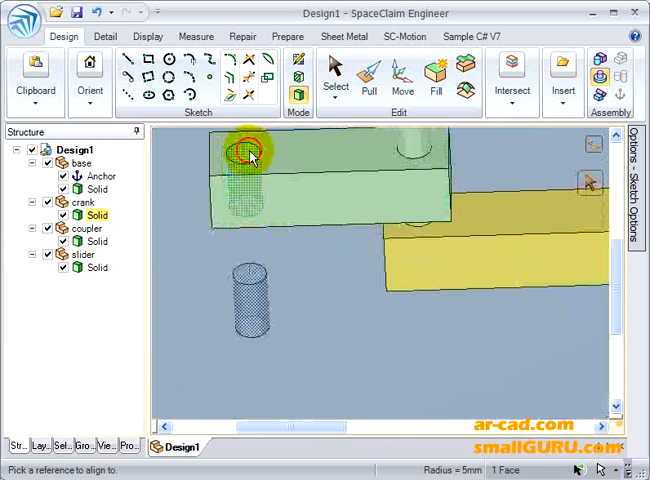
{"action": "left_click", "coordinate": [246, 155]}
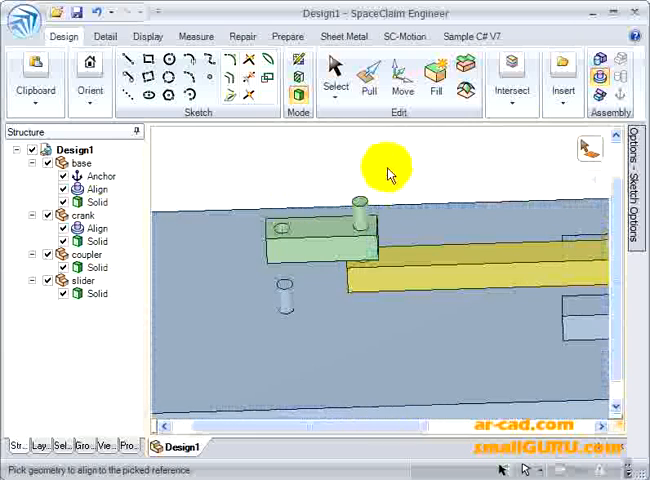
Step: Pick the base plate's top face as the Align reference for the crank's bottom face
{"action": "left_click", "coordinate": [604, 72]}
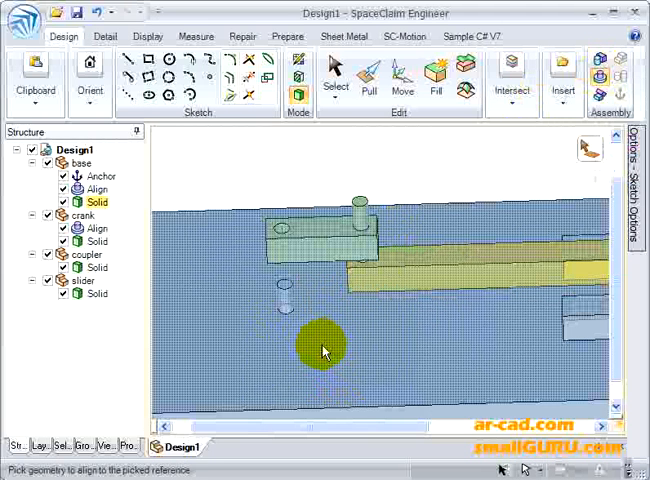
{"action": "mouse_move", "coordinate": [280, 372]}
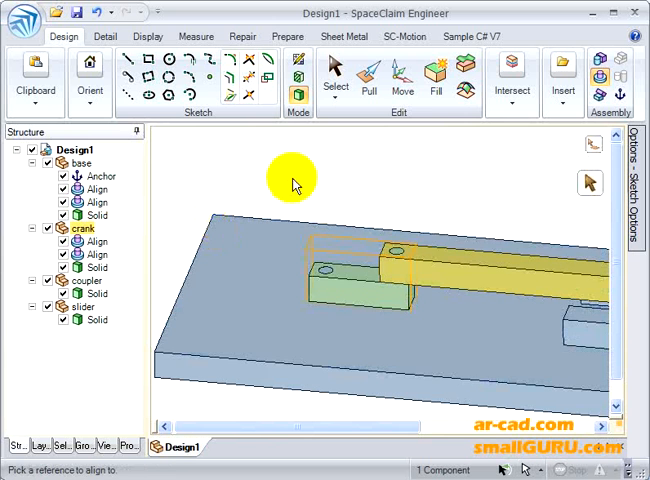
Step: Activate the Move tool to rotate the crank to a new angle
{"action": "left_click", "coordinate": [400, 82]}
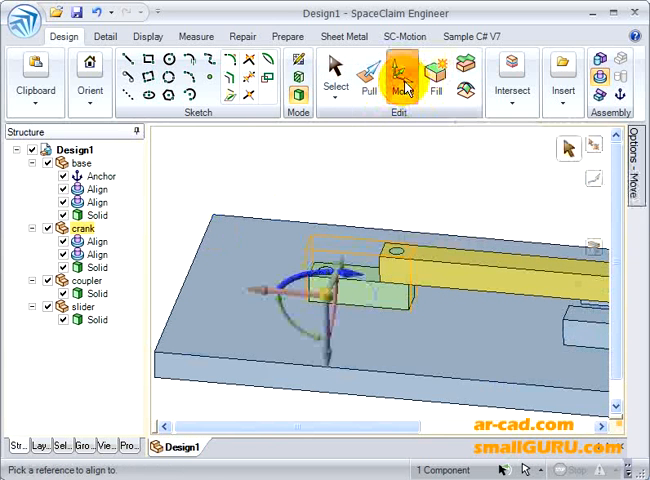
{"action": "left_click", "coordinate": [396, 82]}
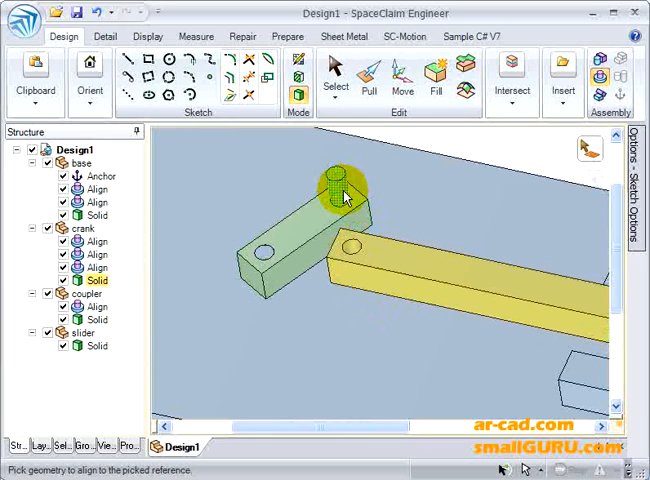
Step: Pick the crank's pin as the Align reference, then orbit to see the whole assembly
{"action": "left_click", "coordinate": [350, 253]}
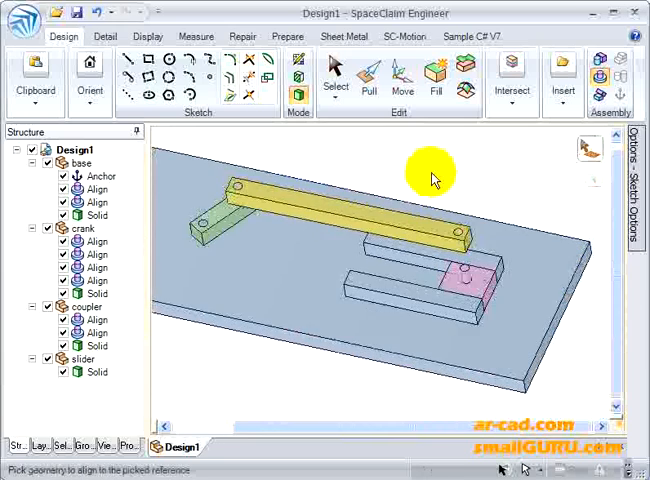
{"action": "left_click_drag", "start_coordinate": [435, 175], "coordinate": [455, 230]}
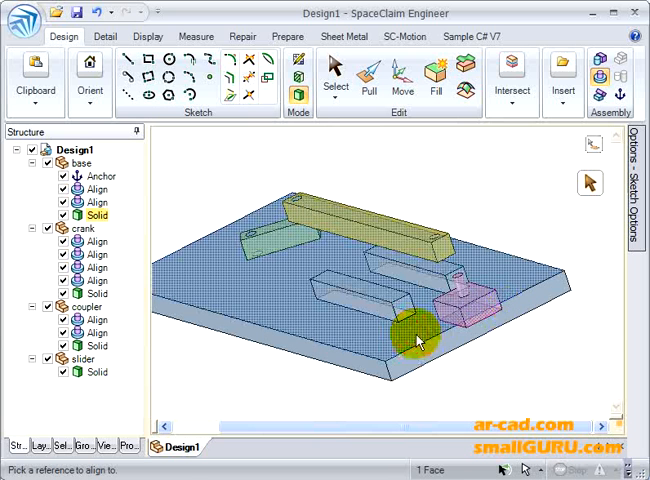
Step: Pick the base plate's top face as the Align reference for seating the slider
{"action": "left_click", "coordinate": [457, 325]}
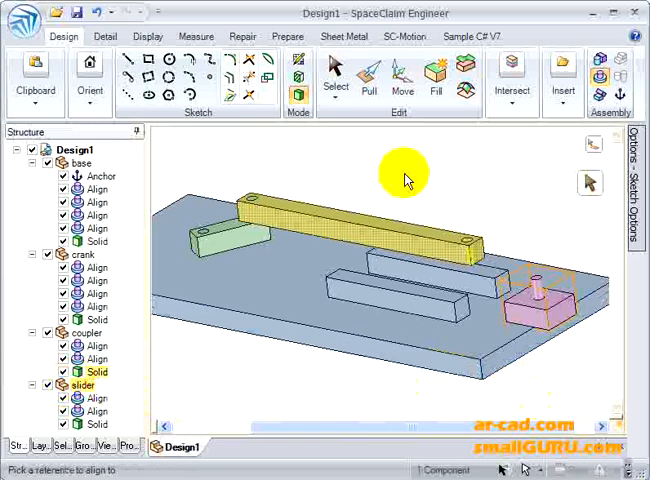
Step: Move the slider so it sits between the guide rails
{"action": "left_click", "coordinate": [401, 88]}
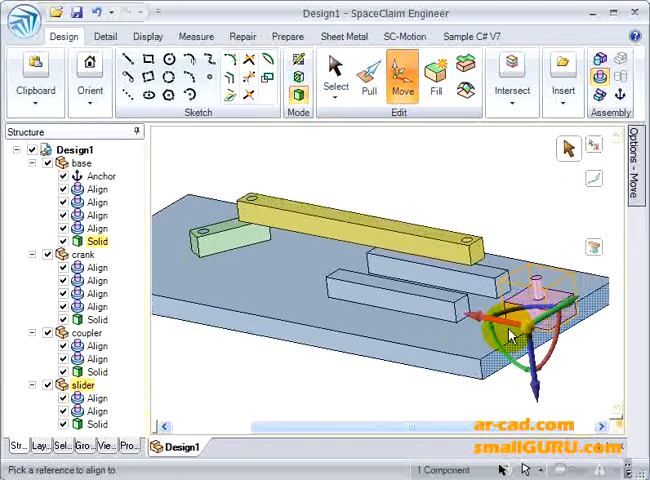
{"action": "left_click_drag", "start_coordinate": [510, 335], "coordinate": [470, 315]}
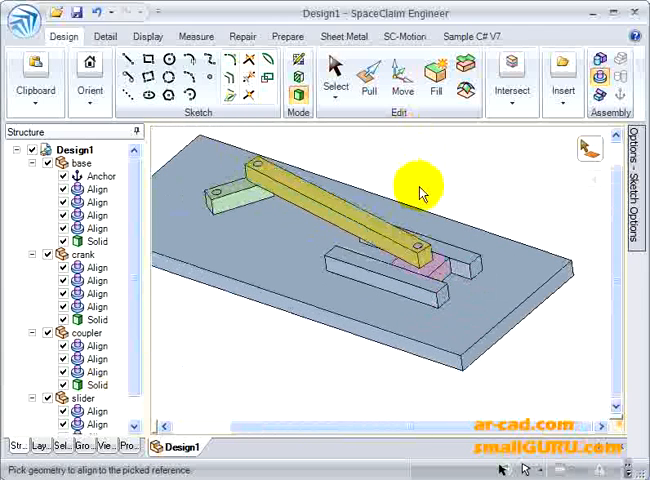
{"action": "mouse_move", "coordinate": [543, 157]}
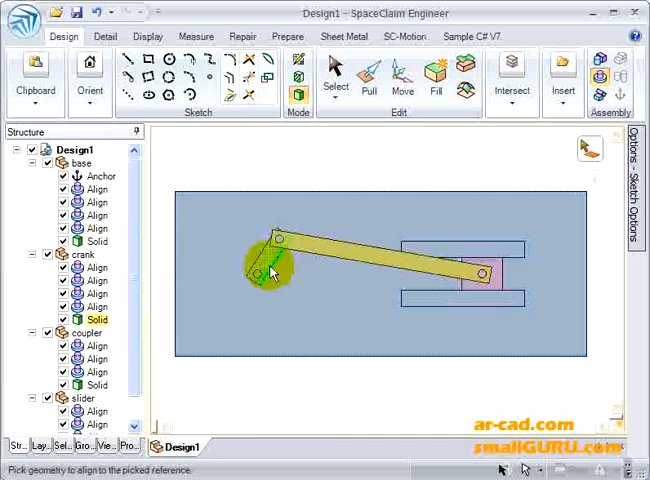
Step: Select the crank and anchor the Move handle at its pivot point
{"action": "left_click", "coordinate": [369, 80]}
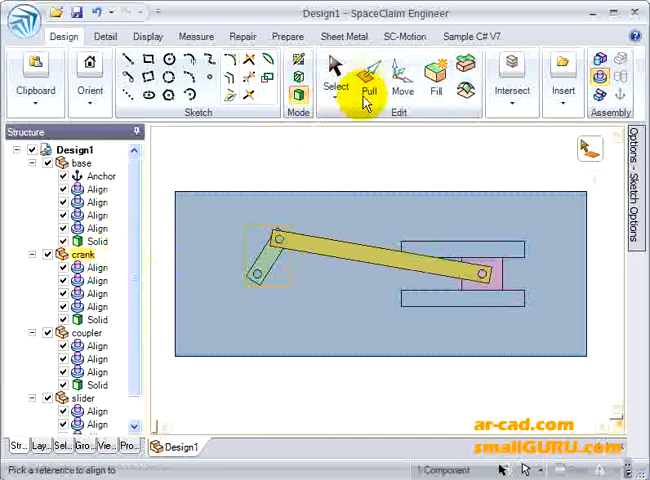
{"action": "left_click", "coordinate": [399, 80]}
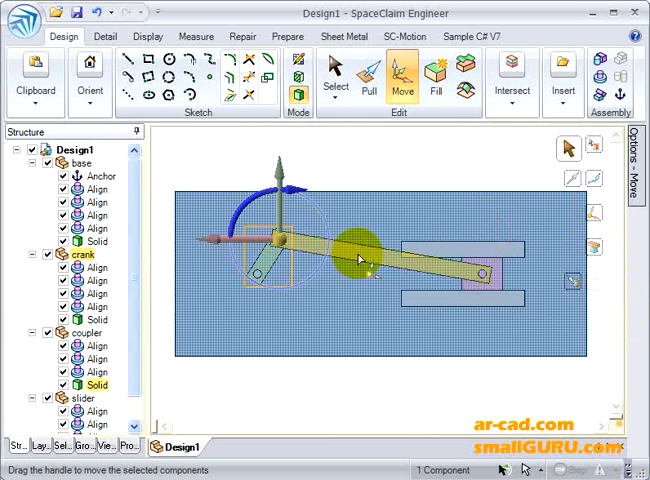
{"action": "left_click_drag", "start_coordinate": [360, 255], "coordinate": [260, 285]}
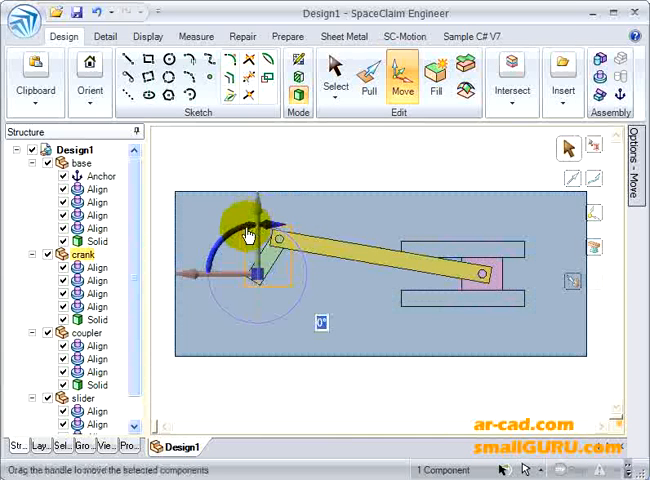
Step: Swing the crank nearly a full turn about the pivot, driving the slider along its rails
{"action": "left_click_drag", "start_coordinate": [248, 228], "coordinate": [310, 258]}
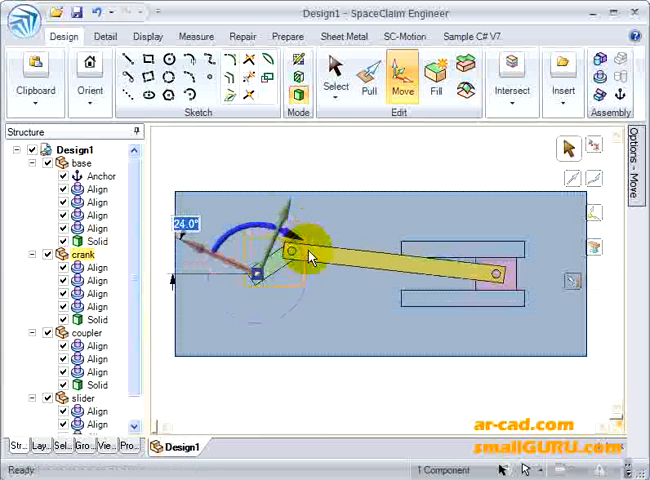
{"action": "left_click_drag", "start_coordinate": [310, 255], "coordinate": [220, 305]}
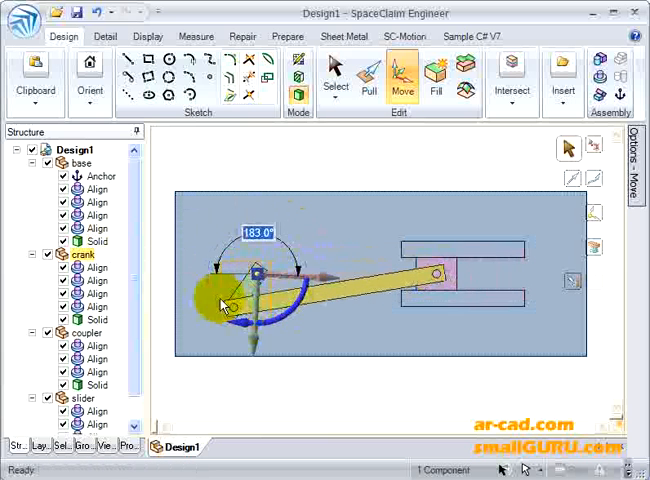
{"action": "left_click_drag", "start_coordinate": [221, 305], "coordinate": [250, 235]}
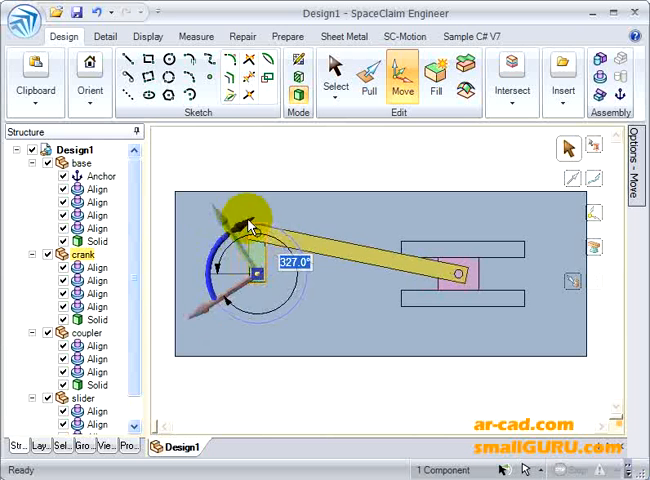